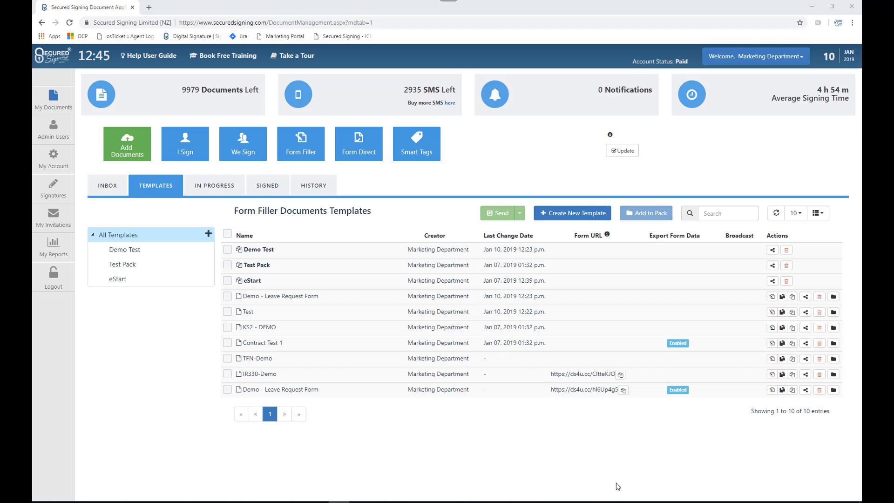
{"action": "mouse_move", "coordinate": [228, 292]}
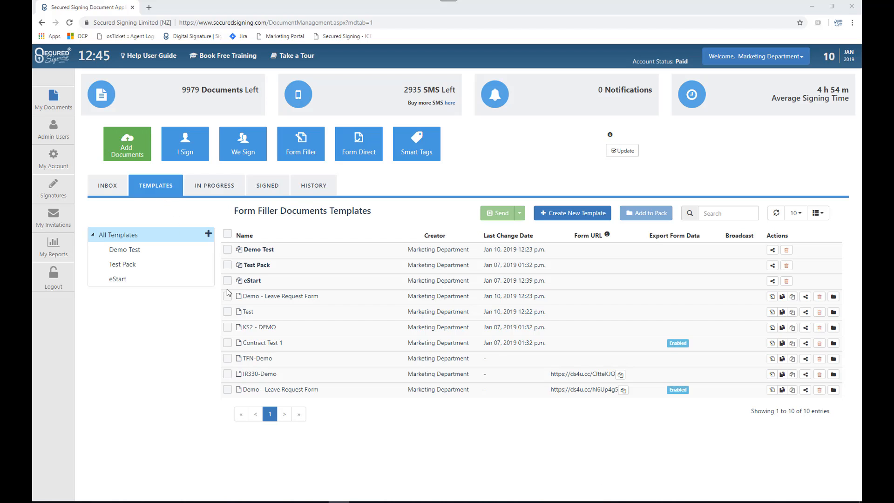
{"action": "mouse_move", "coordinate": [231, 317]}
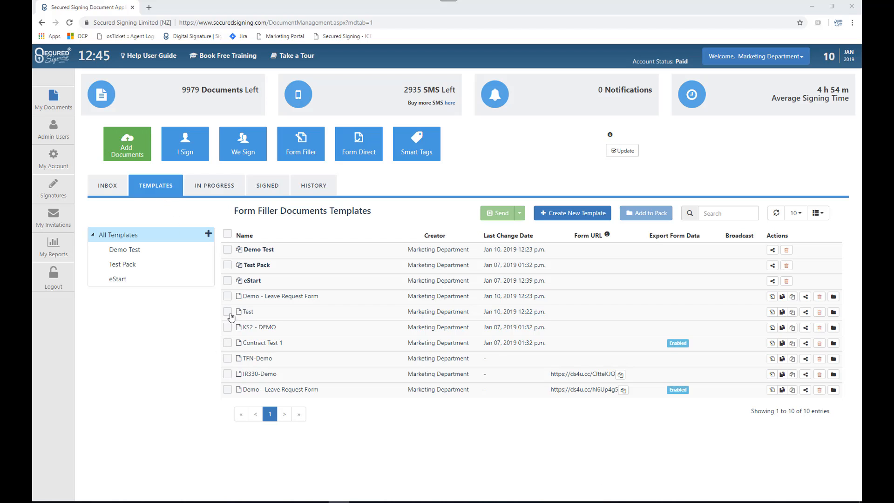
Step: Tick the Test template and point at its edit, replace and copy icons
{"action": "left_click", "coordinate": [228, 312]}
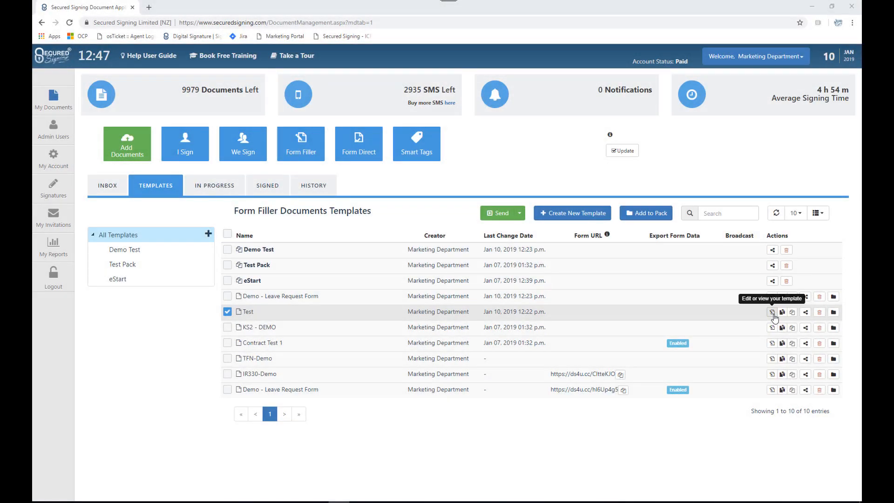
{"action": "mouse_move", "coordinate": [774, 317]}
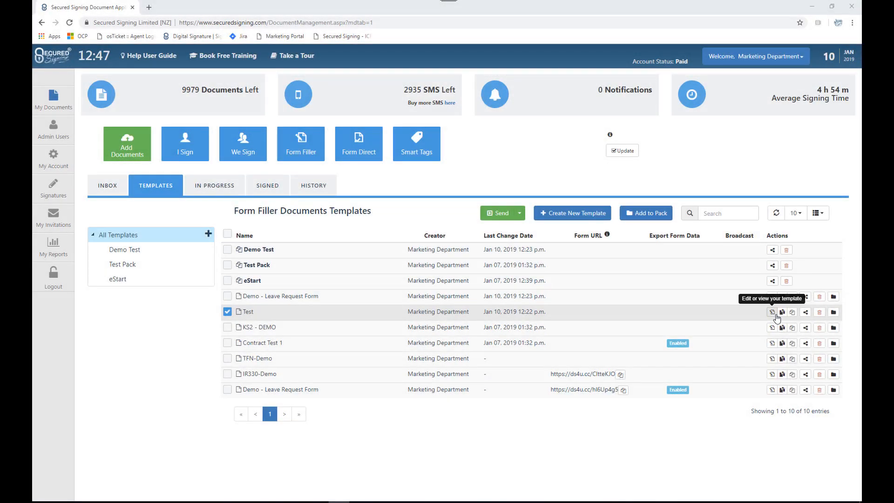
{"action": "mouse_move", "coordinate": [781, 312]}
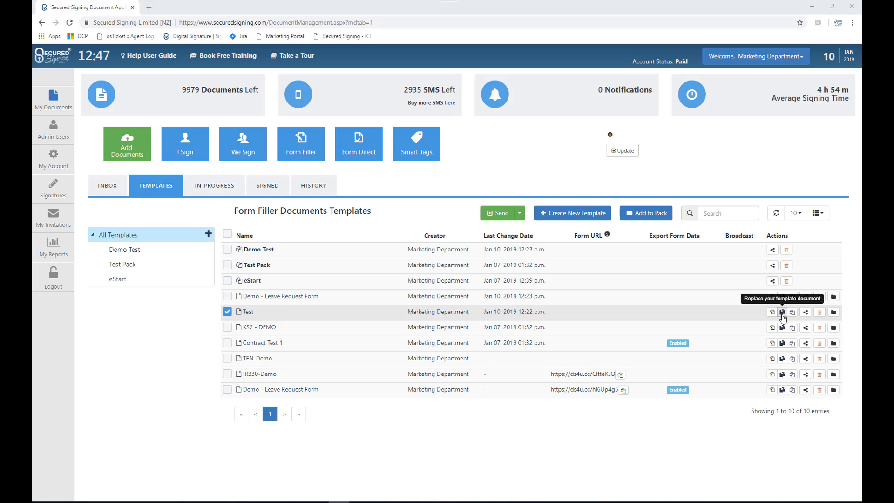
{"action": "mouse_move", "coordinate": [791, 312]}
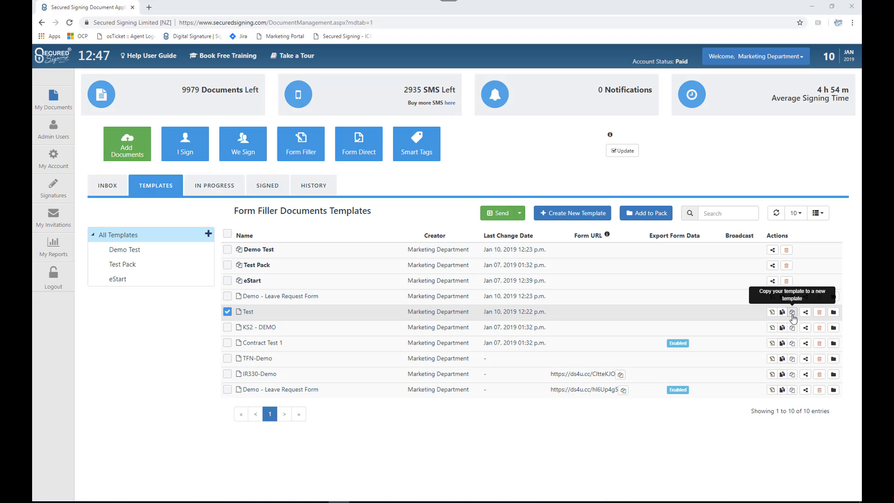
{"action": "left_click", "coordinate": [792, 312]}
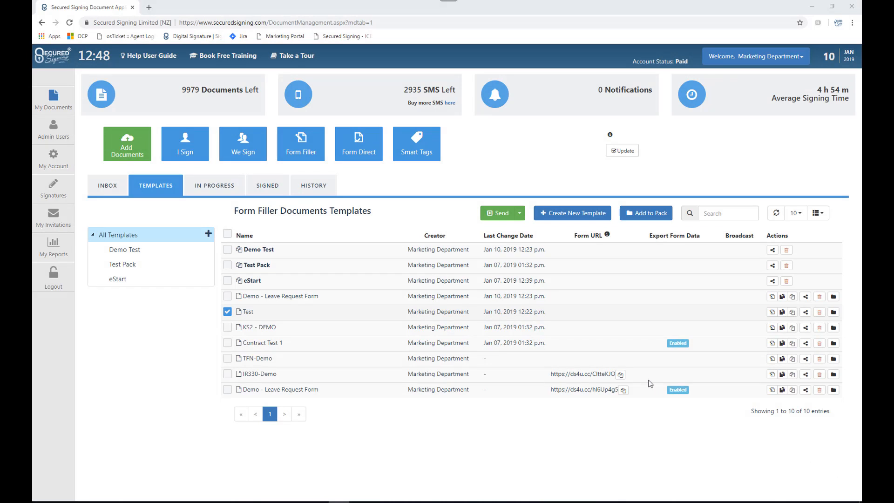
{"action": "mouse_move", "coordinate": [782, 312]}
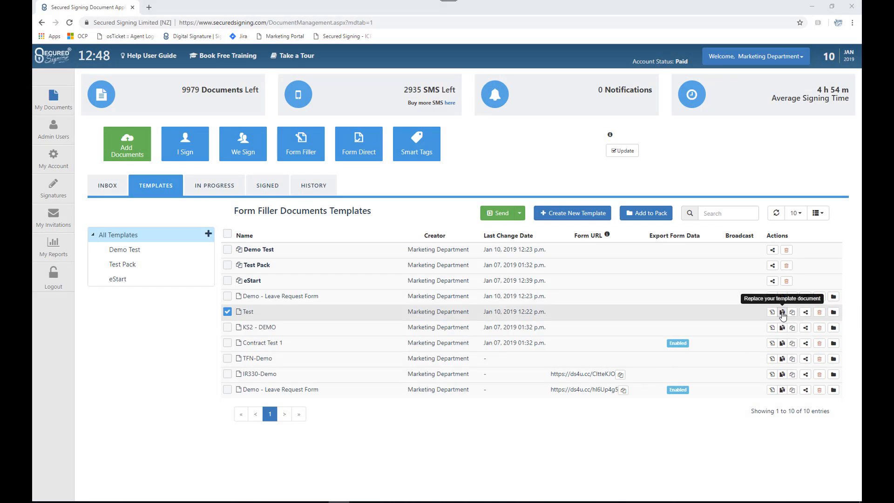
Step: Replace the Test template's document with the Demo folder's Special Leave Request Form
{"action": "left_click", "coordinate": [782, 312]}
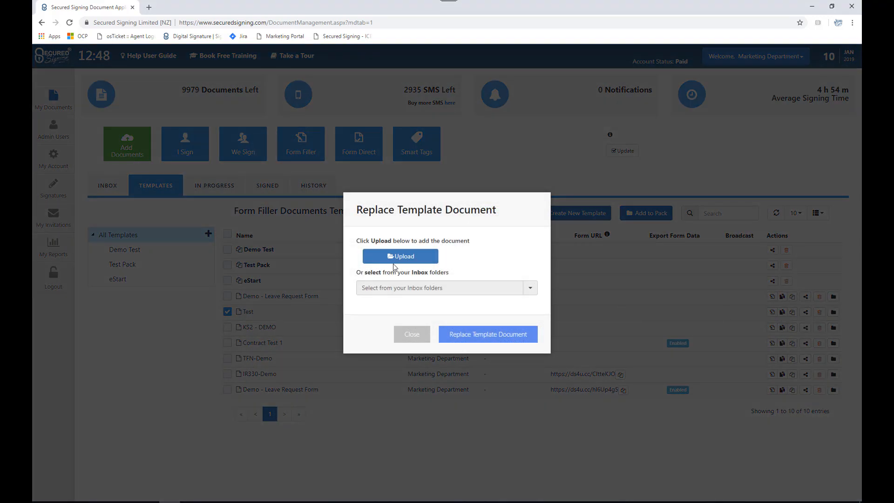
{"action": "mouse_move", "coordinate": [400, 255]}
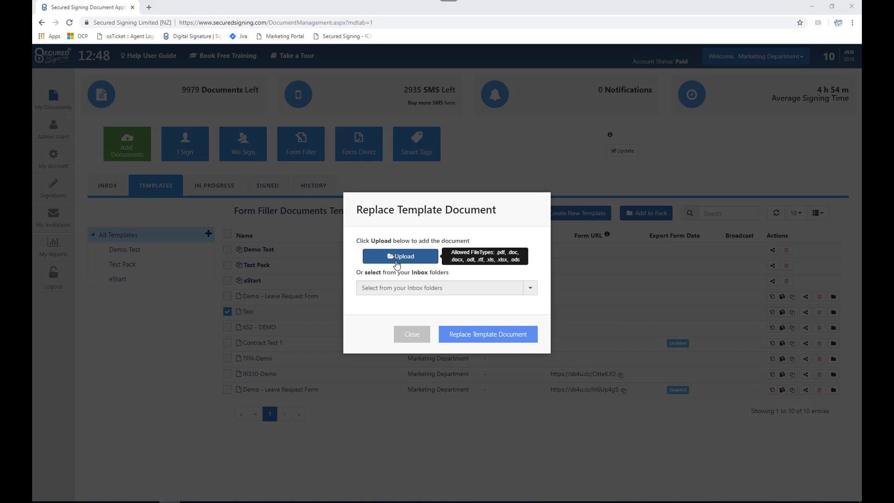
{"action": "left_click", "coordinate": [399, 255]}
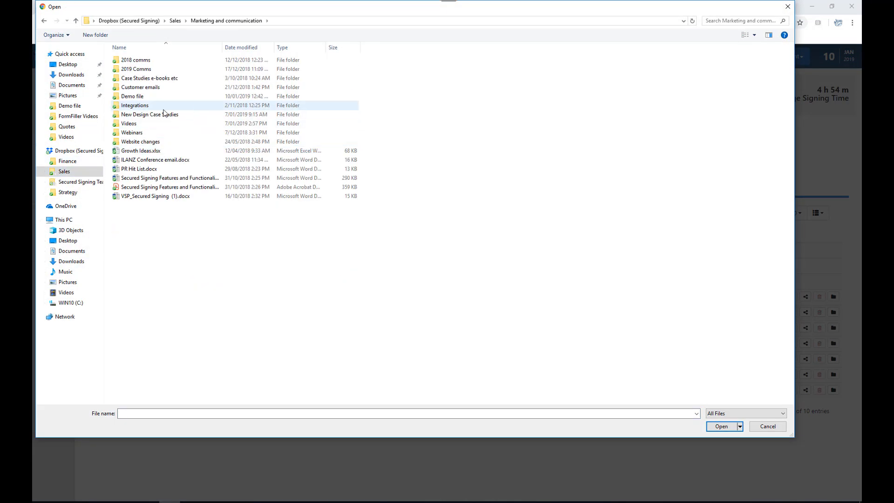
{"action": "double_click", "coordinate": [132, 96]}
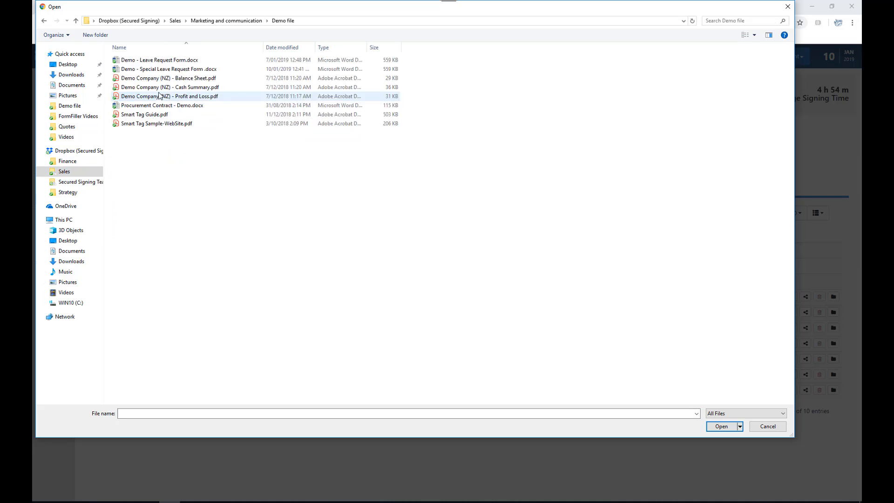
{"action": "left_click", "coordinate": [165, 68]}
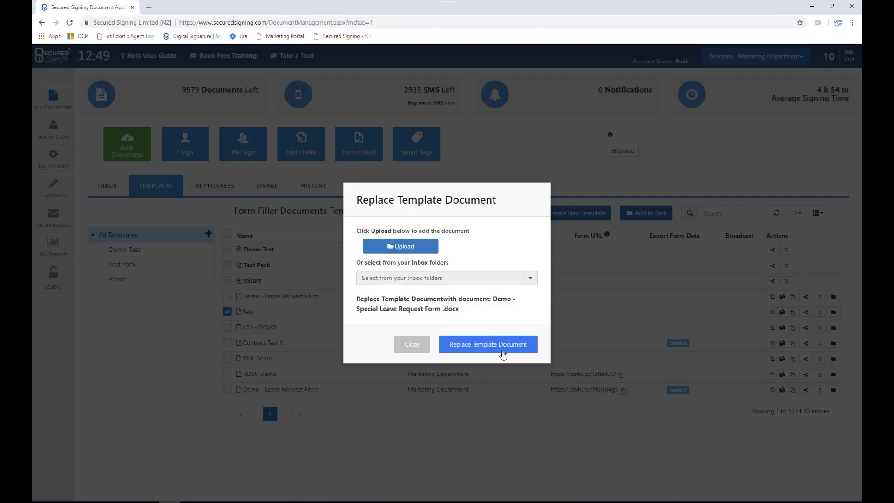
{"action": "left_click", "coordinate": [488, 343]}
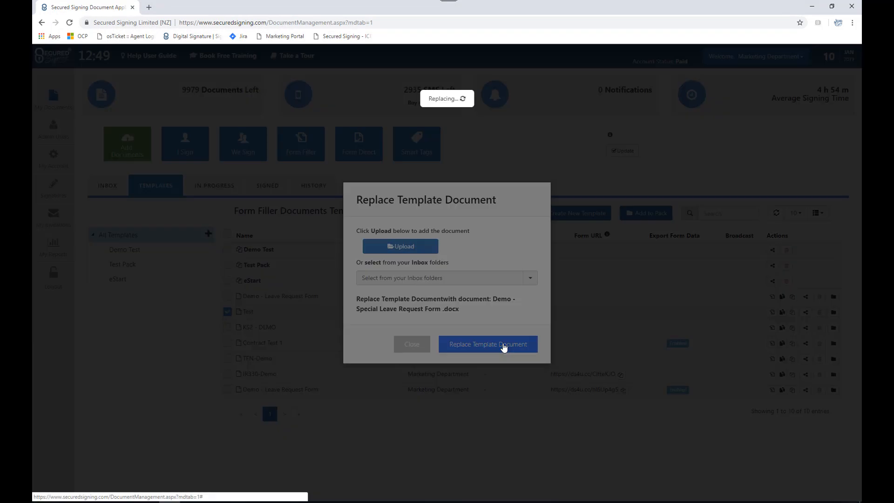
{"action": "left_click", "coordinate": [487, 344]}
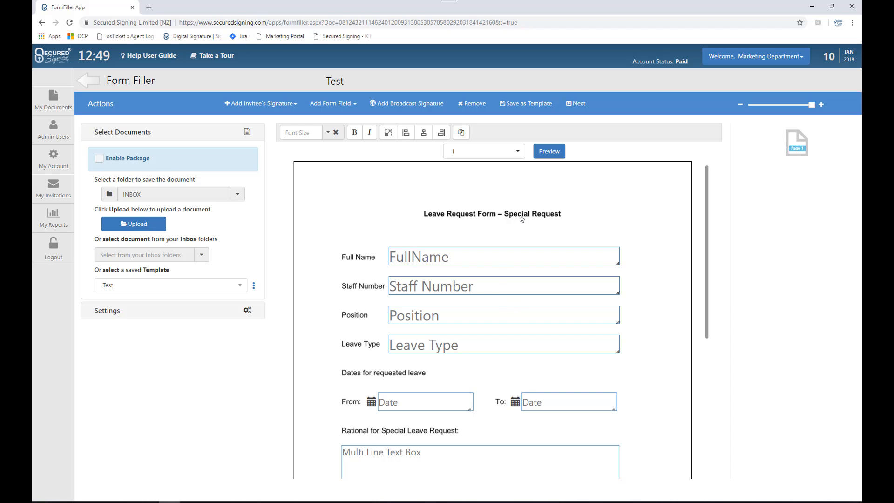
{"action": "mouse_move", "coordinate": [529, 219]}
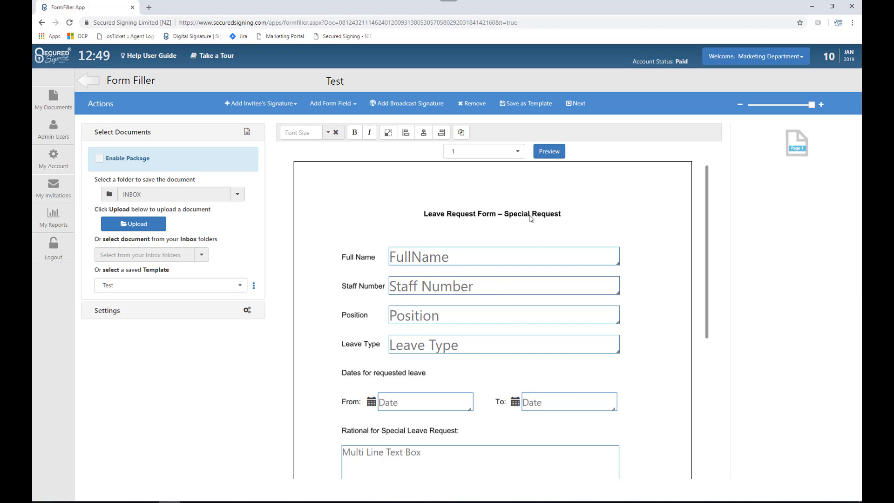
{"action": "scroll", "scroll_direction": "down", "scroll_amount": 3}
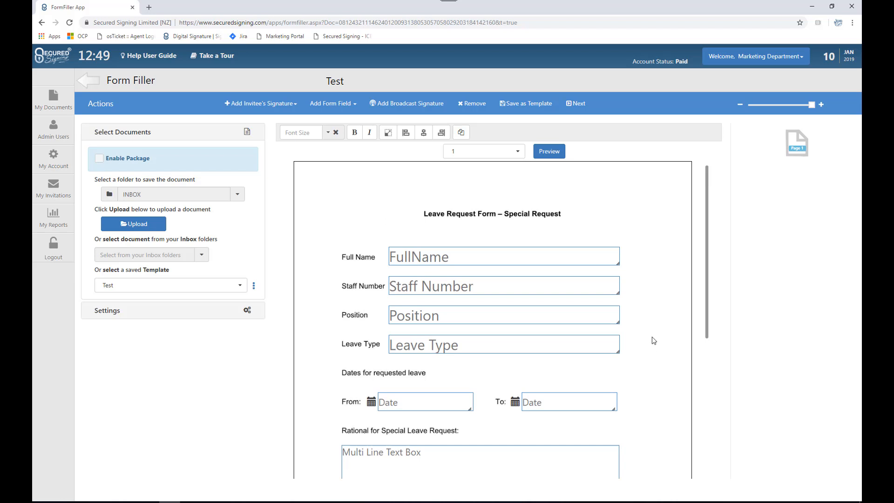
{"action": "mouse_move", "coordinate": [653, 327]}
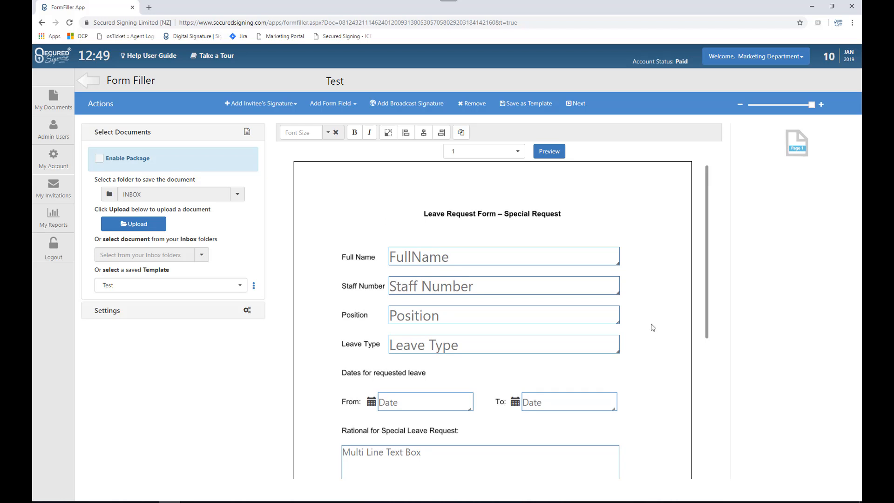
{"action": "scroll", "scroll_direction": "down", "scroll_amount": 3}
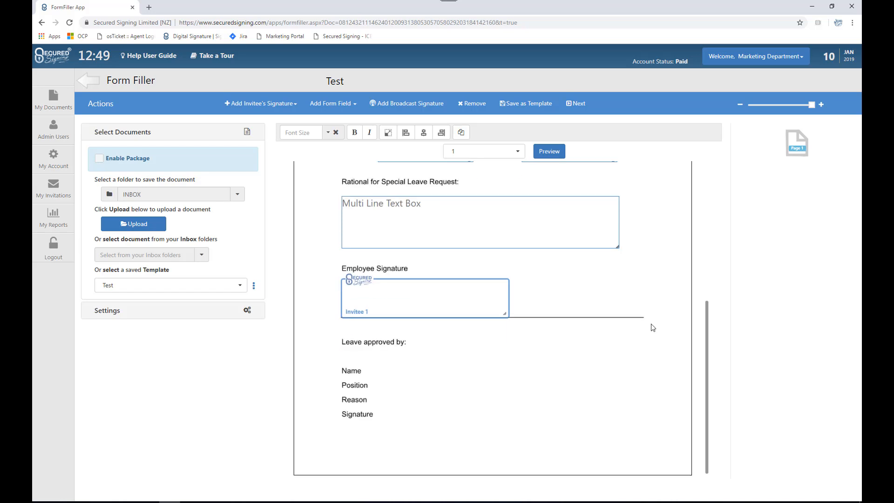
{"action": "mouse_move", "coordinate": [524, 103]}
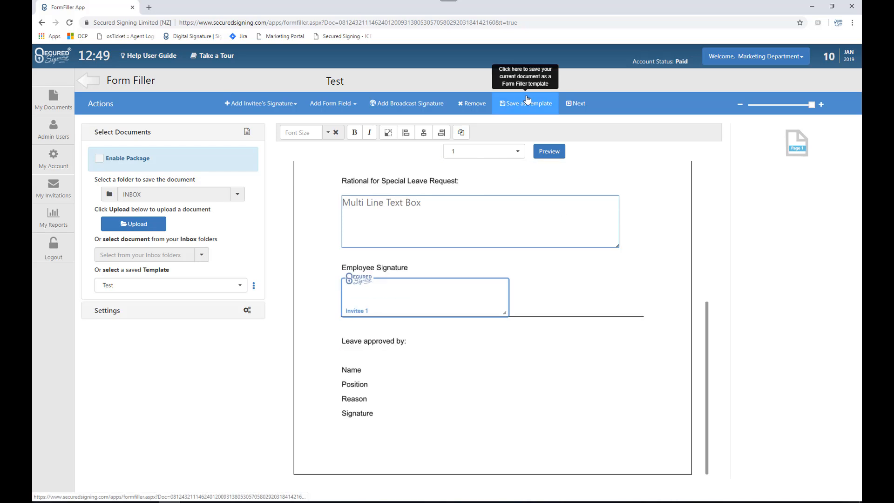
Step: Save the form as a new copy named 'Test Special Request', keeping the original Test
{"action": "left_click", "coordinate": [525, 104]}
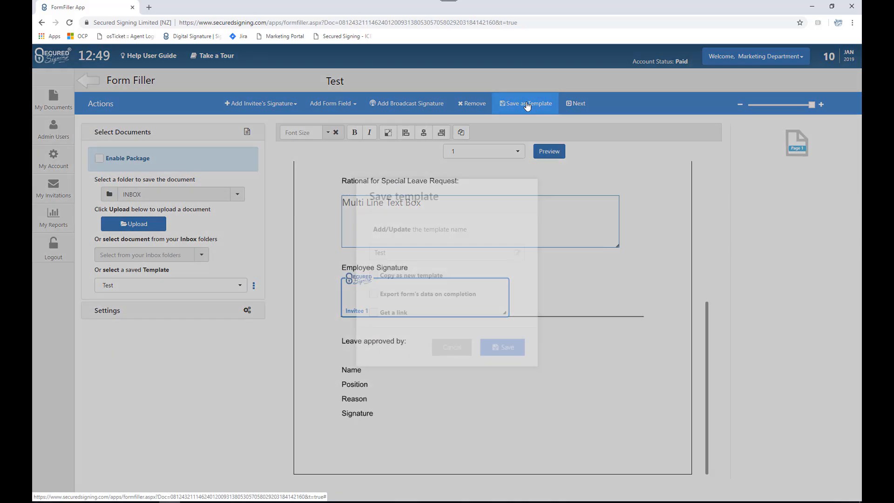
{"action": "left_click", "coordinate": [525, 104]}
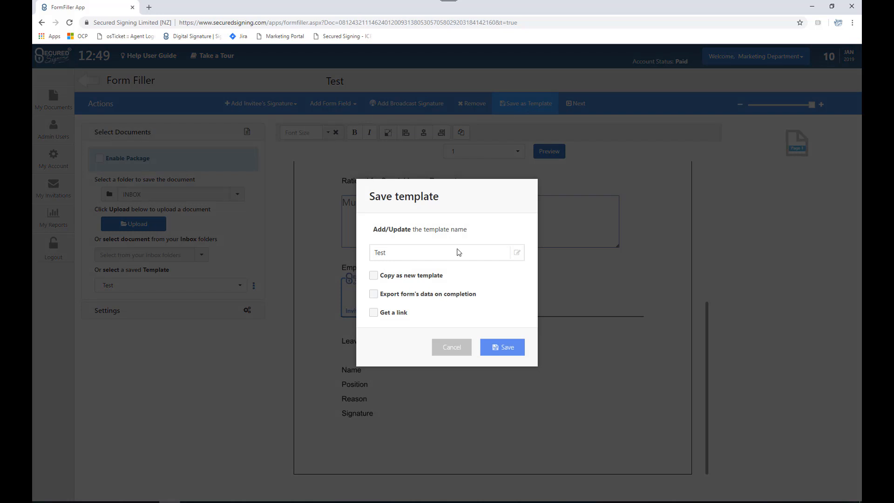
{"action": "left_click", "coordinate": [446, 252]}
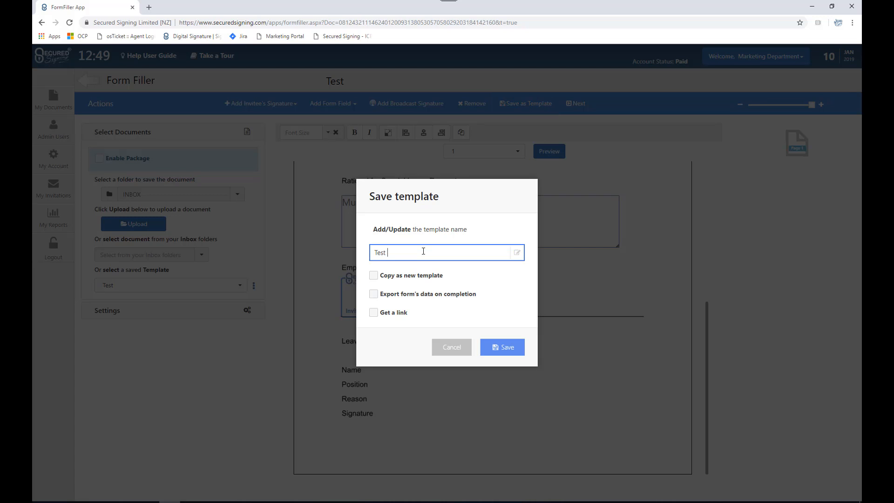
{"action": "type", "text": "Specila"}
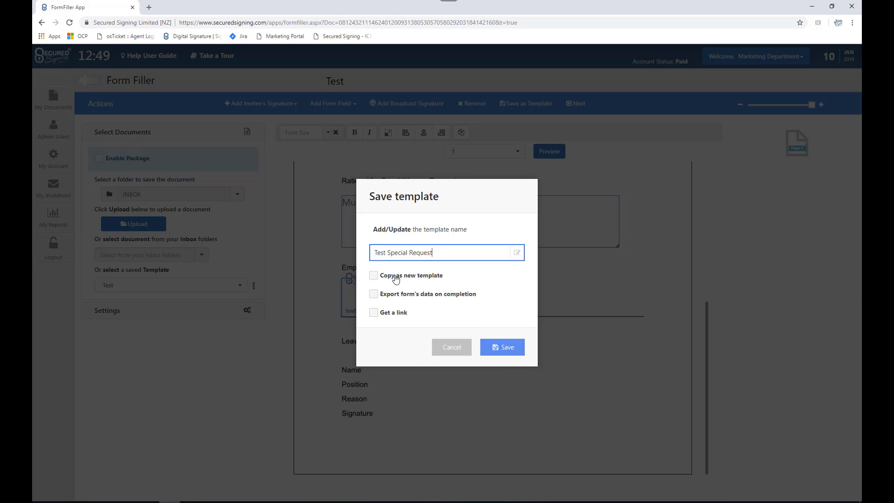
{"action": "left_click", "coordinate": [373, 275]}
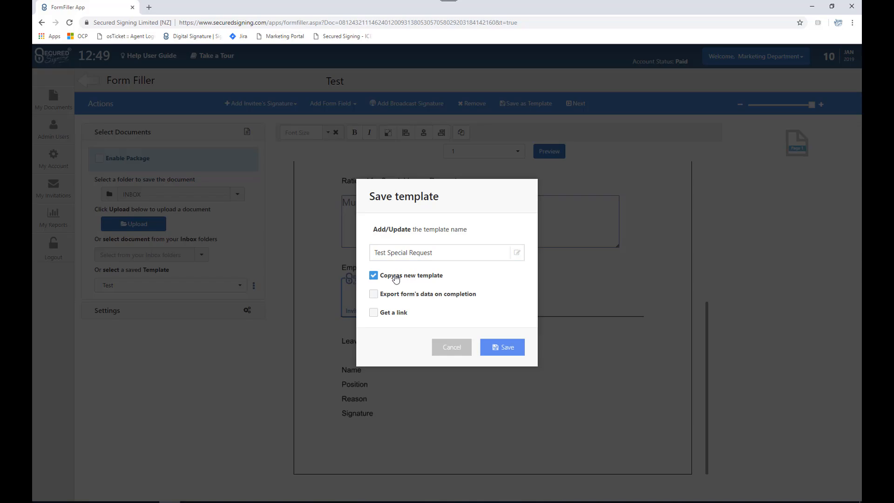
{"action": "left_click", "coordinate": [501, 346]}
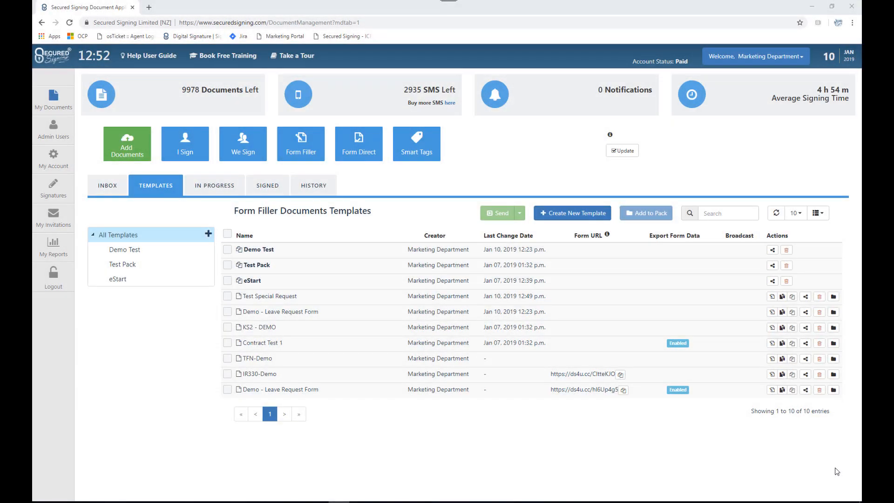
{"action": "mouse_move", "coordinate": [512, 435]}
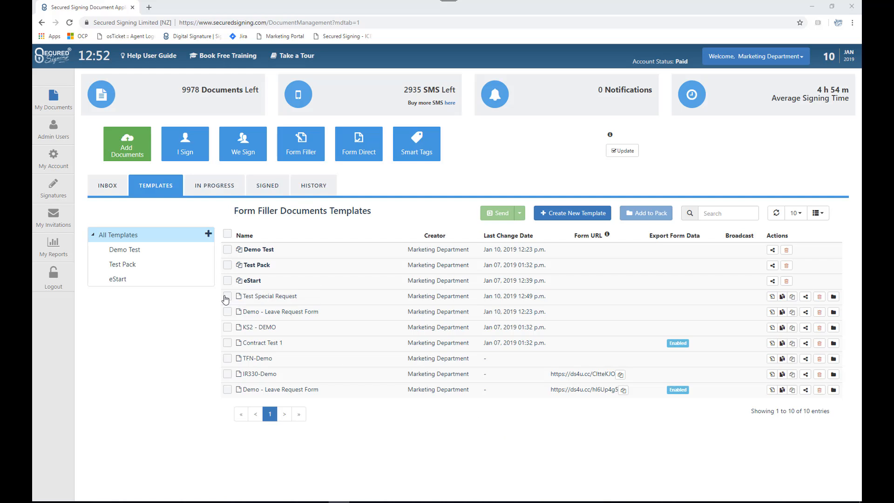
Step: Tick the Test Special Request template and open it in Form Filler
{"action": "left_click", "coordinate": [227, 296]}
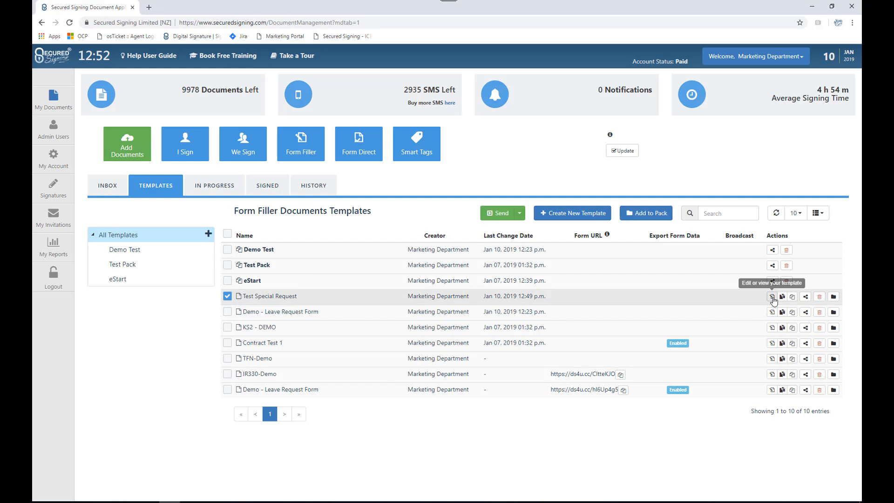
{"action": "left_click", "coordinate": [772, 296]}
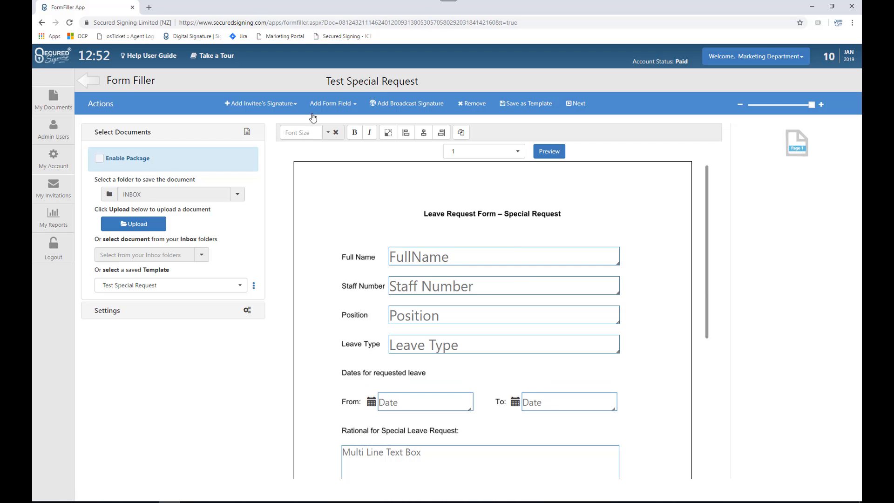
Step: Add a File Upload Button field and drag it just above Full Name
{"action": "left_click", "coordinate": [333, 104]}
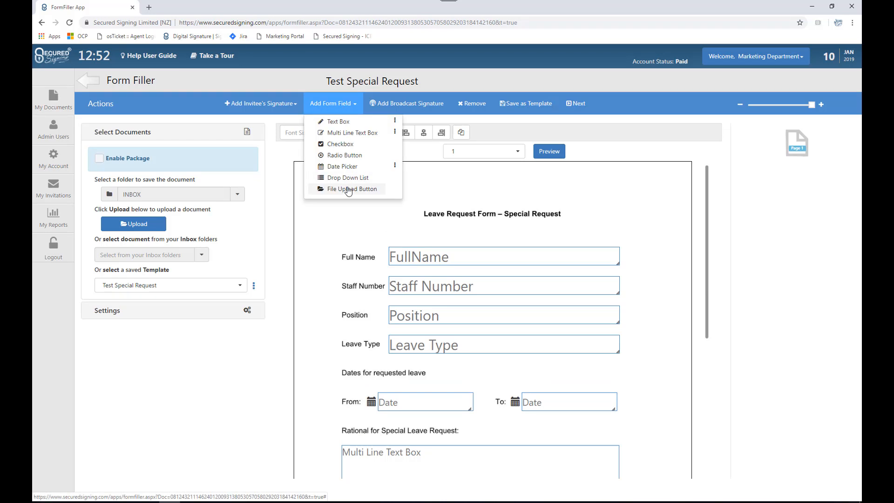
{"action": "left_click", "coordinate": [351, 188]}
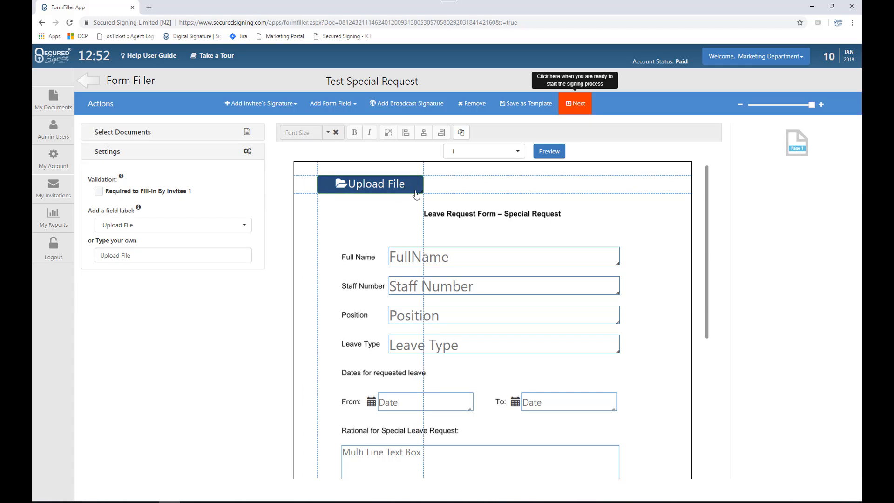
{"action": "left_click_drag", "start_coordinate": [370, 183], "coordinate": [602, 229]}
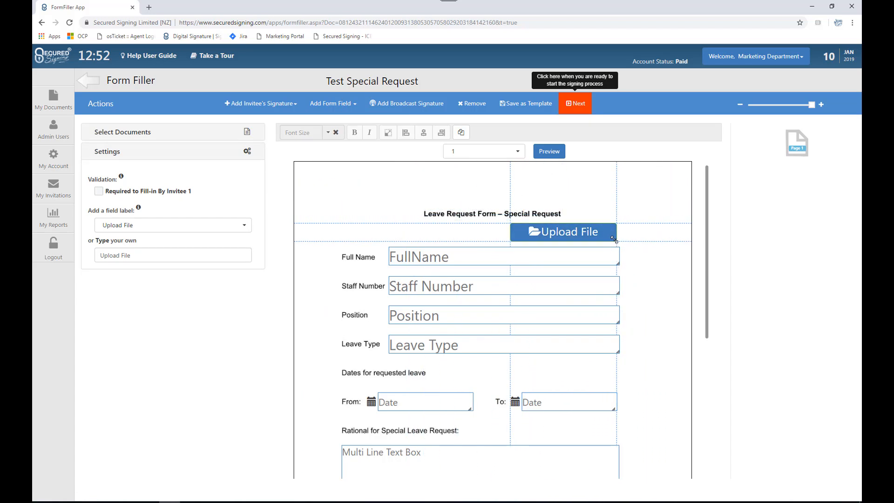
{"action": "left_click", "coordinate": [172, 151]}
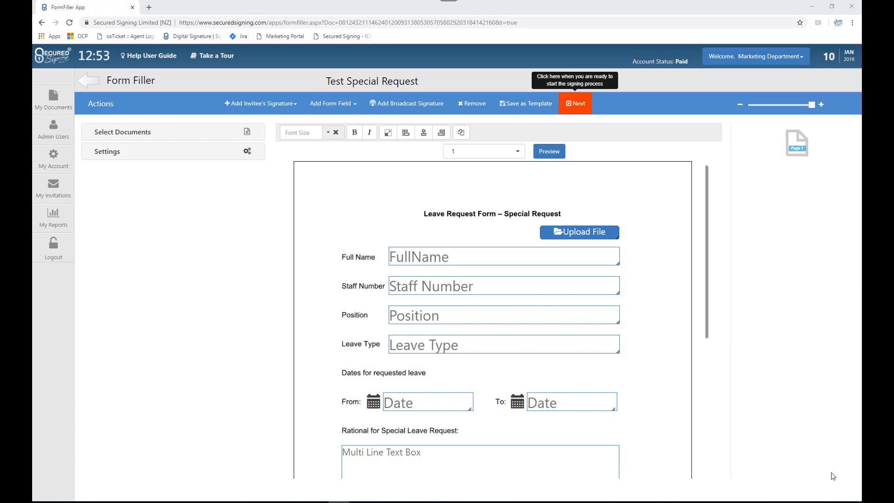
Step: Remove the Upload File field and bring up the Save as Template options
{"action": "left_click", "coordinate": [578, 231]}
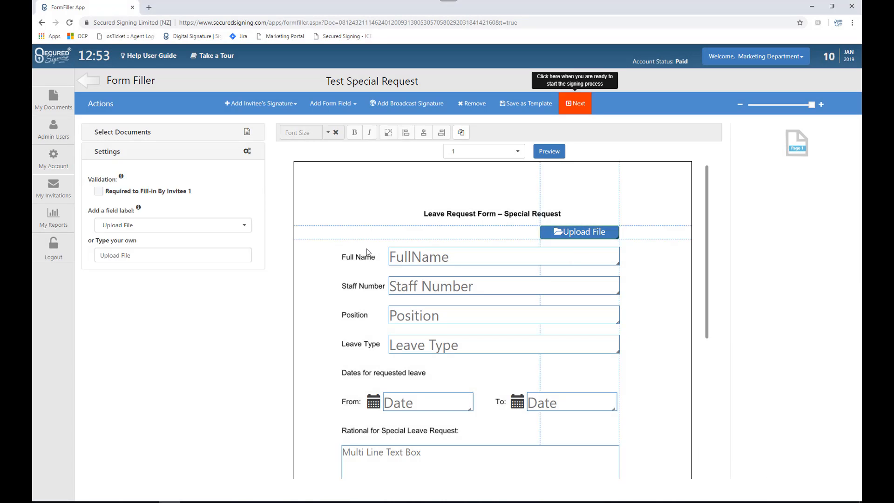
{"action": "left_click", "coordinate": [470, 104]}
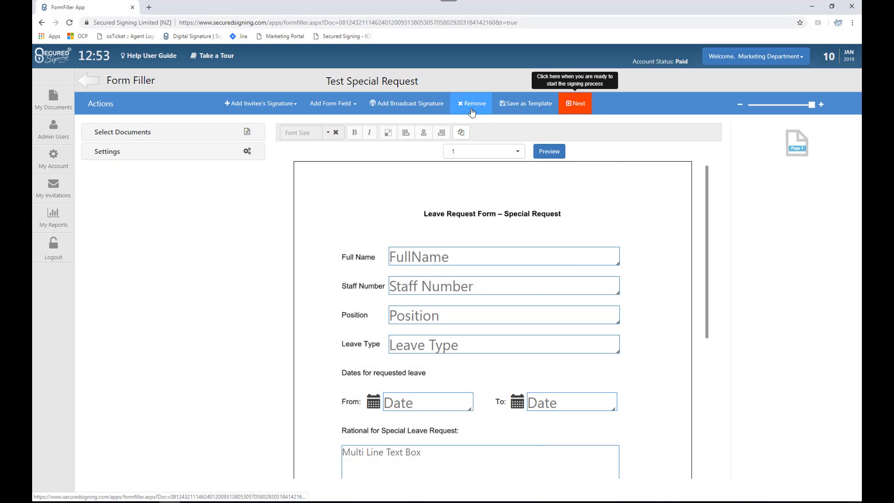
{"action": "scroll", "scroll_direction": "down", "scroll_amount": 3}
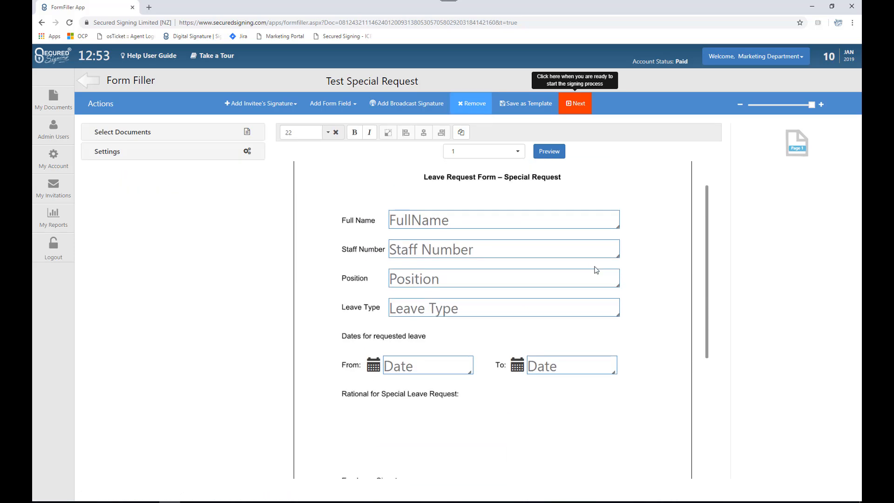
{"action": "left_click", "coordinate": [525, 103]}
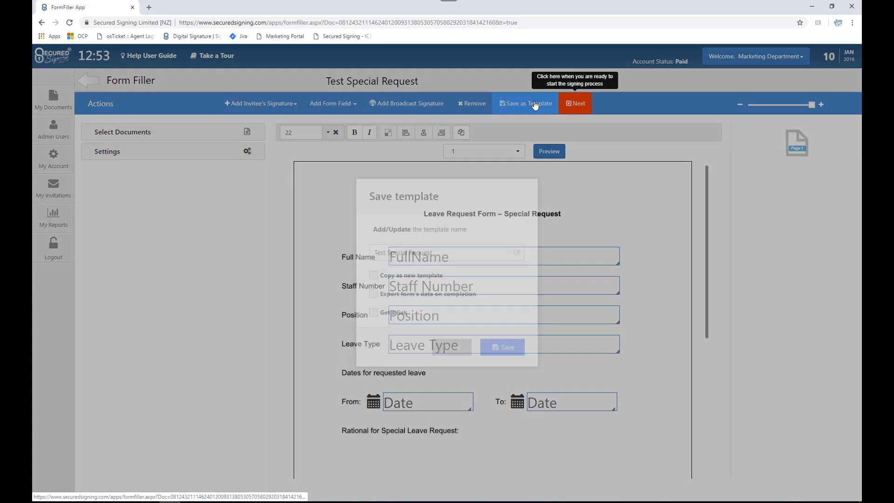